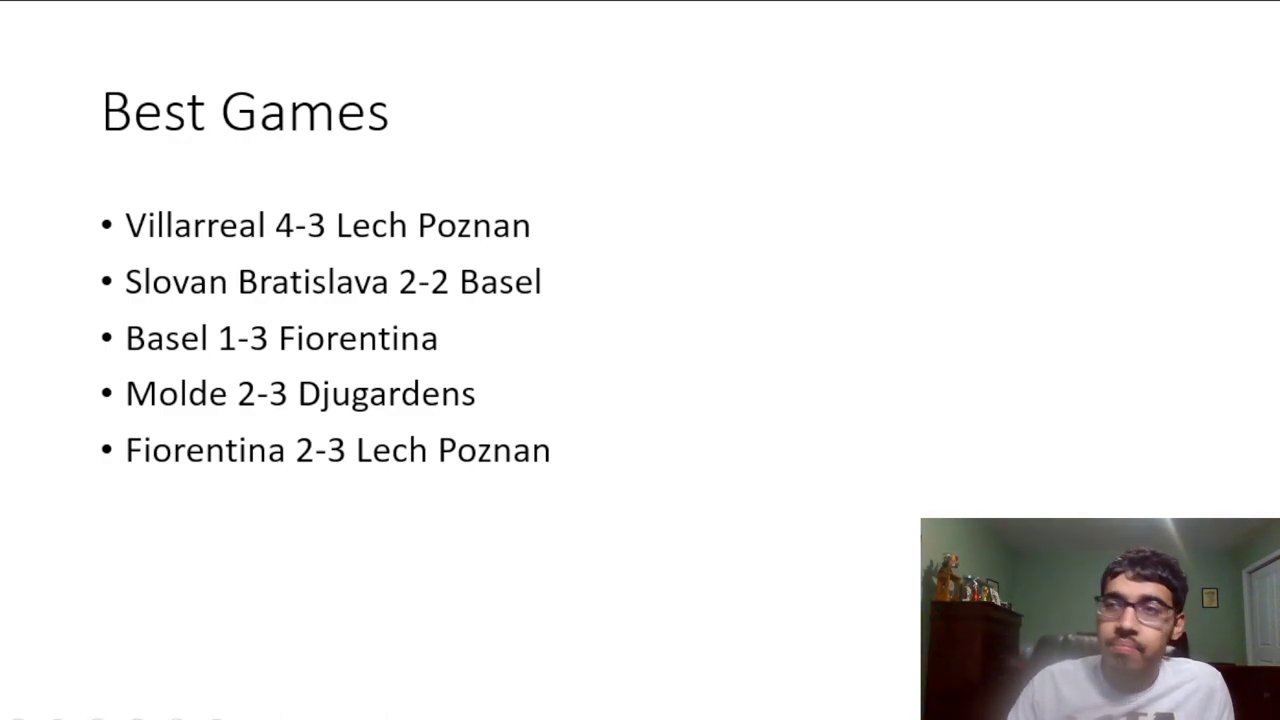
Advance the slideshow from Best Games to the Overperforming slide (Basel, Lech Poznan, Anderlecht)
{"action": "key", "text": "Right"}
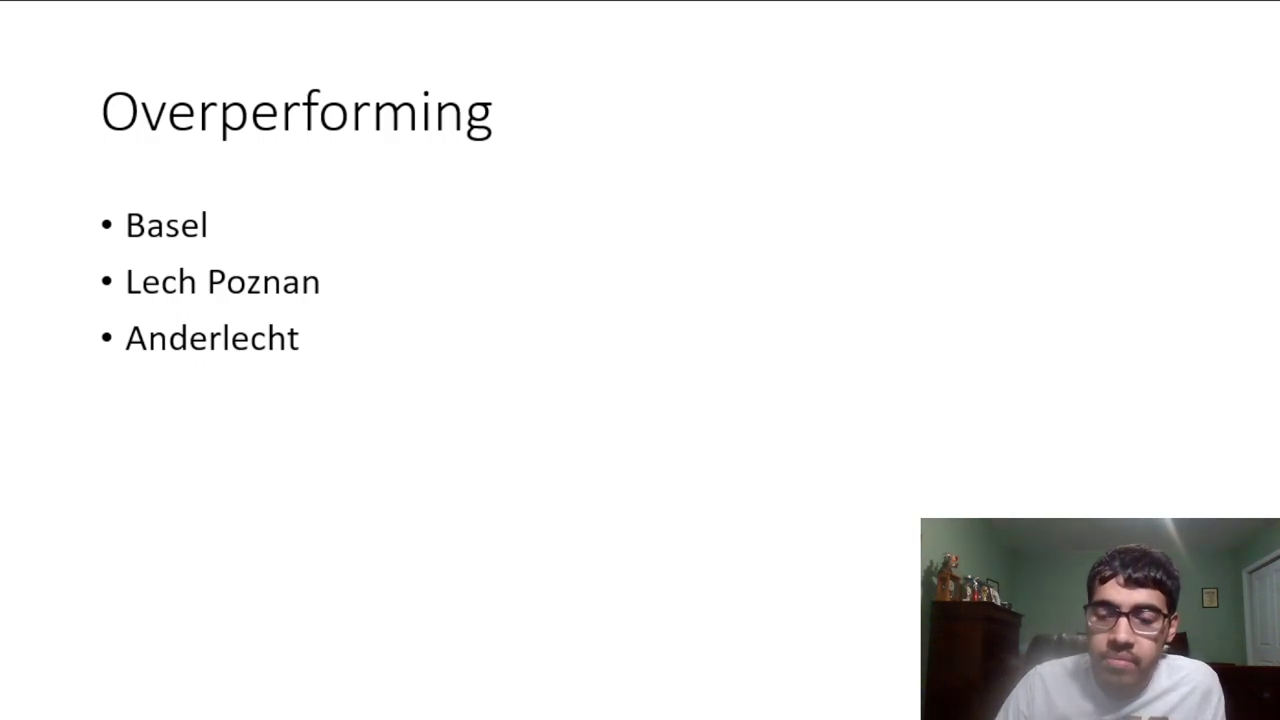
Advance from the Overperforming slide to the Team of the Season lineup comparison
{"action": "key", "text": "Right"}
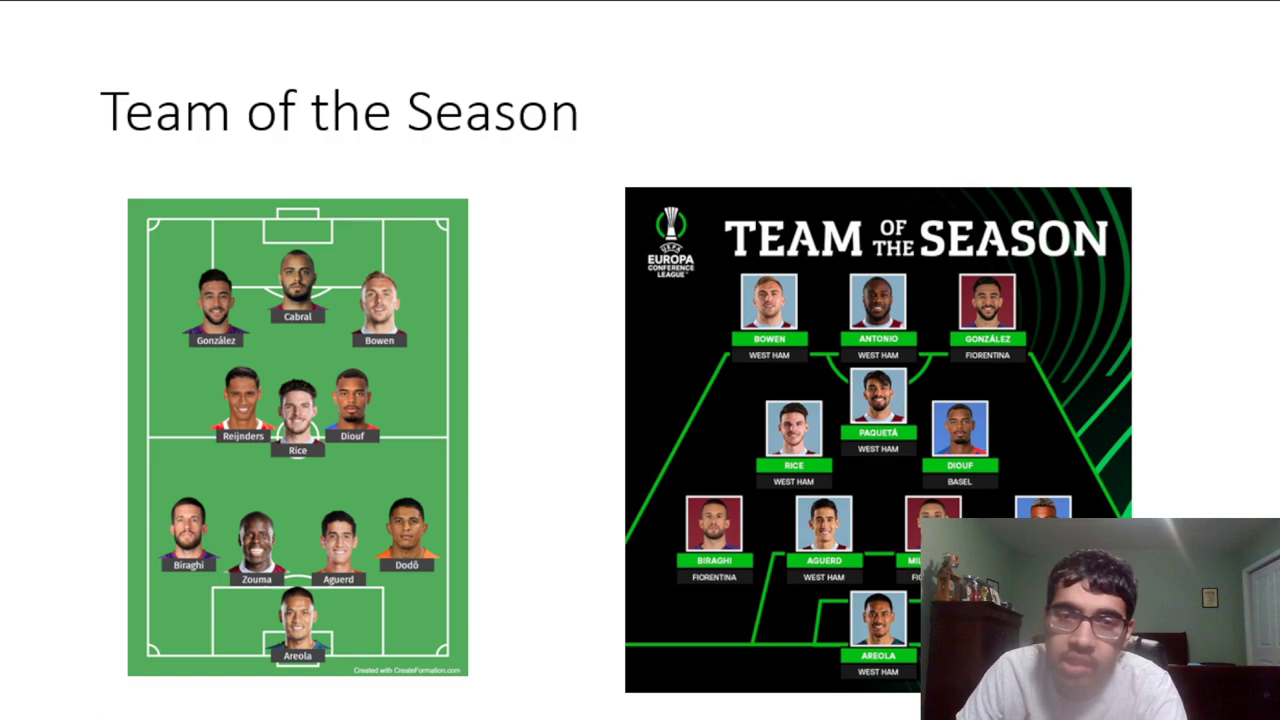
Advance to the Quiz slide with the UEFA Conference League quiz link
{"action": "key", "text": "right"}
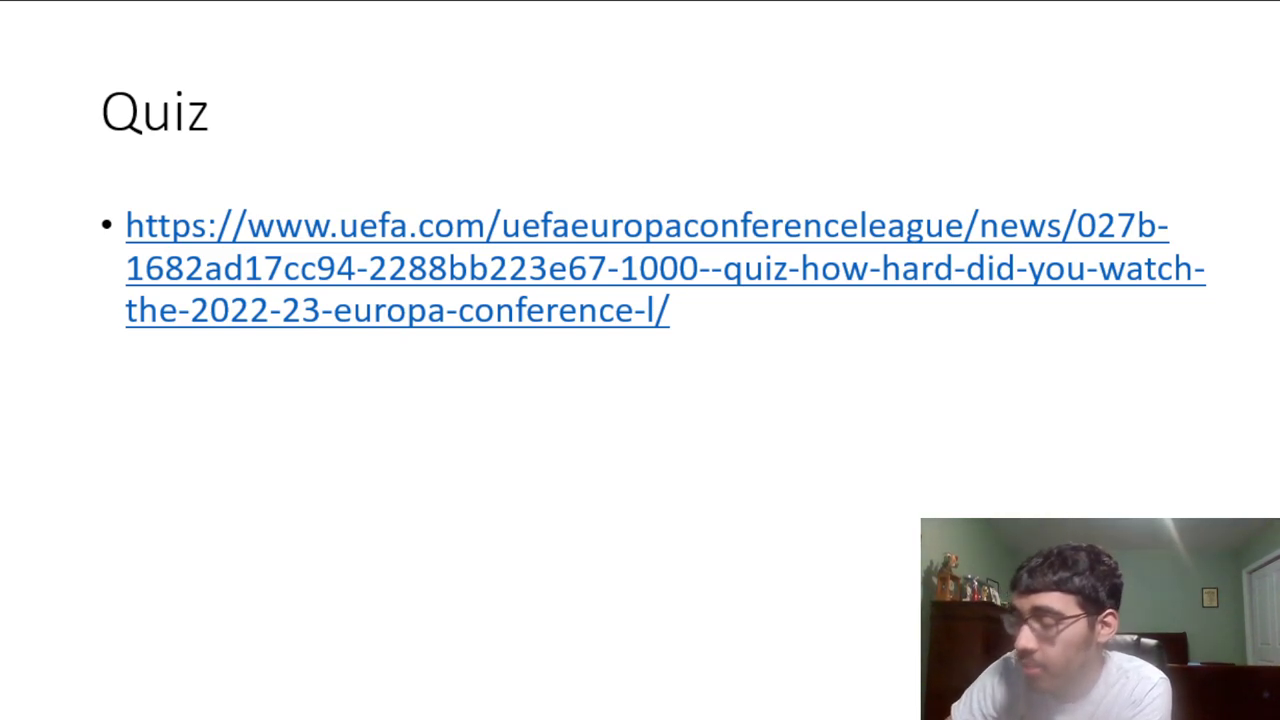
{"action": "mouse_move", "coordinate": [772, 292]}
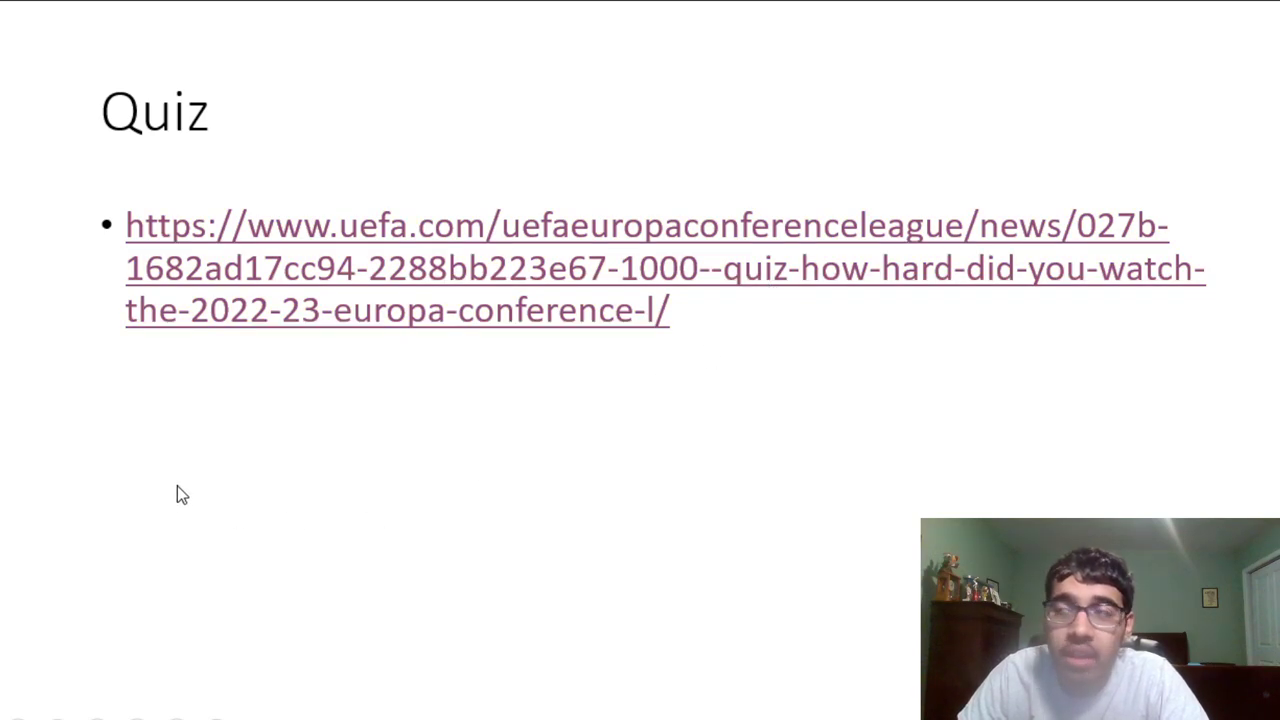
{"action": "mouse_move", "coordinate": [696, 88]}
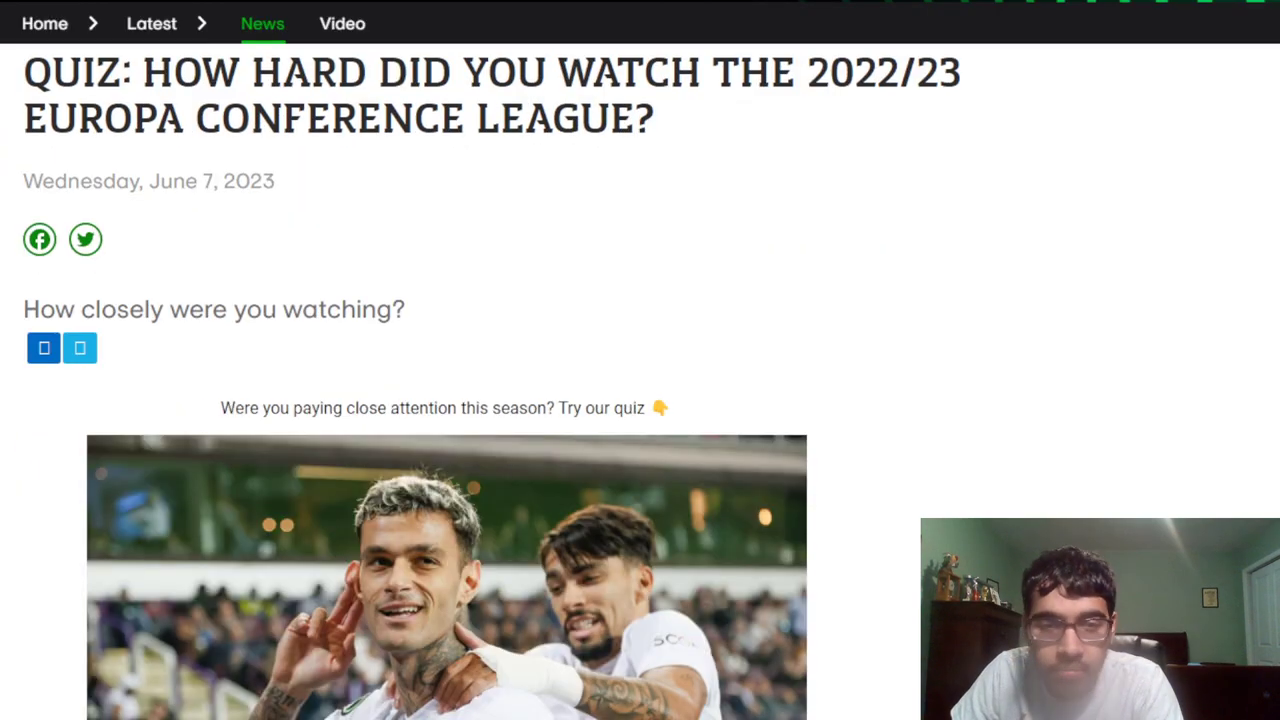
Answer question 1 with Arthur Cabral & Zeki Amdouni and continue to question 2
{"action": "scroll", "scroll_direction": "down", "scroll_amount": 3}
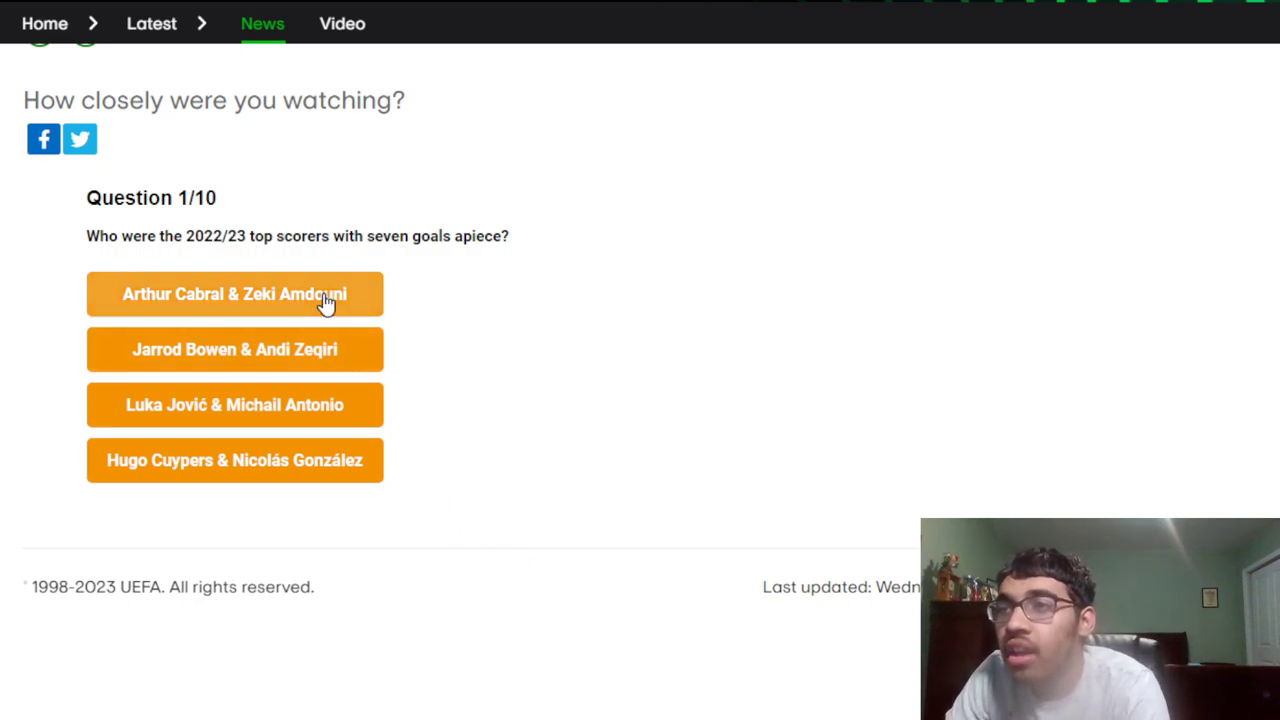
{"action": "left_click", "coordinate": [236, 292]}
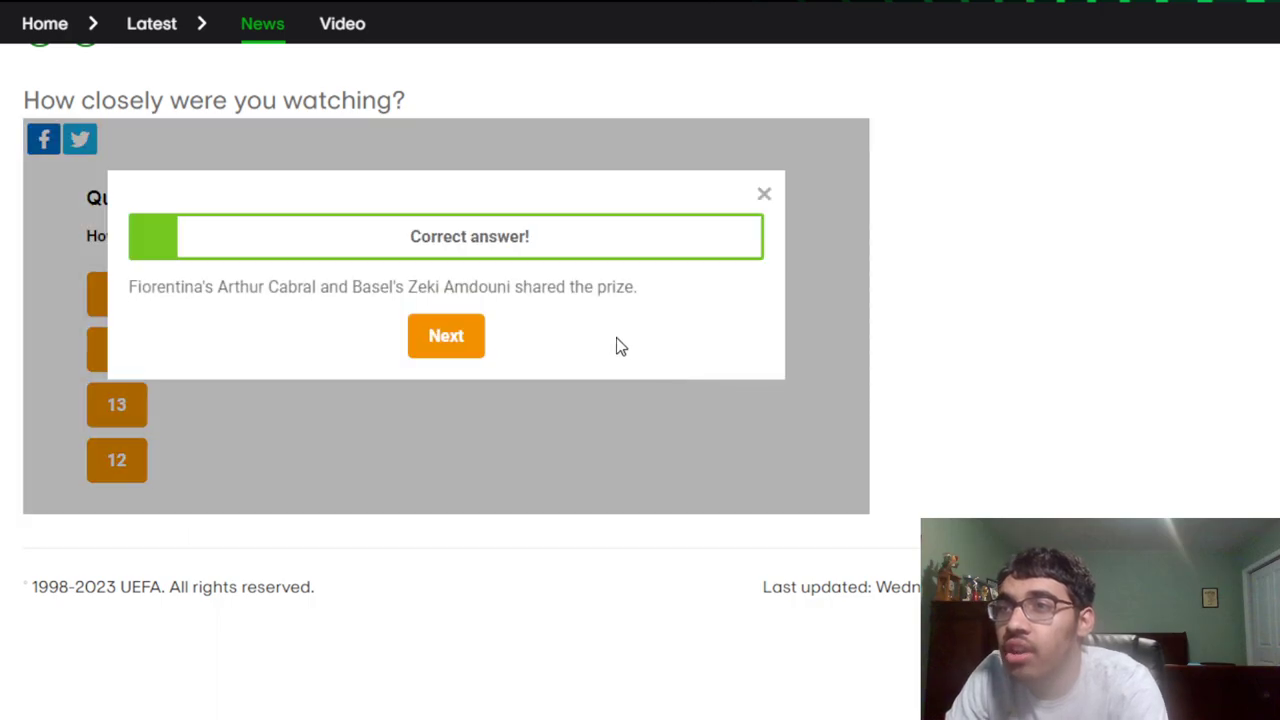
{"action": "left_click", "coordinate": [446, 336]}
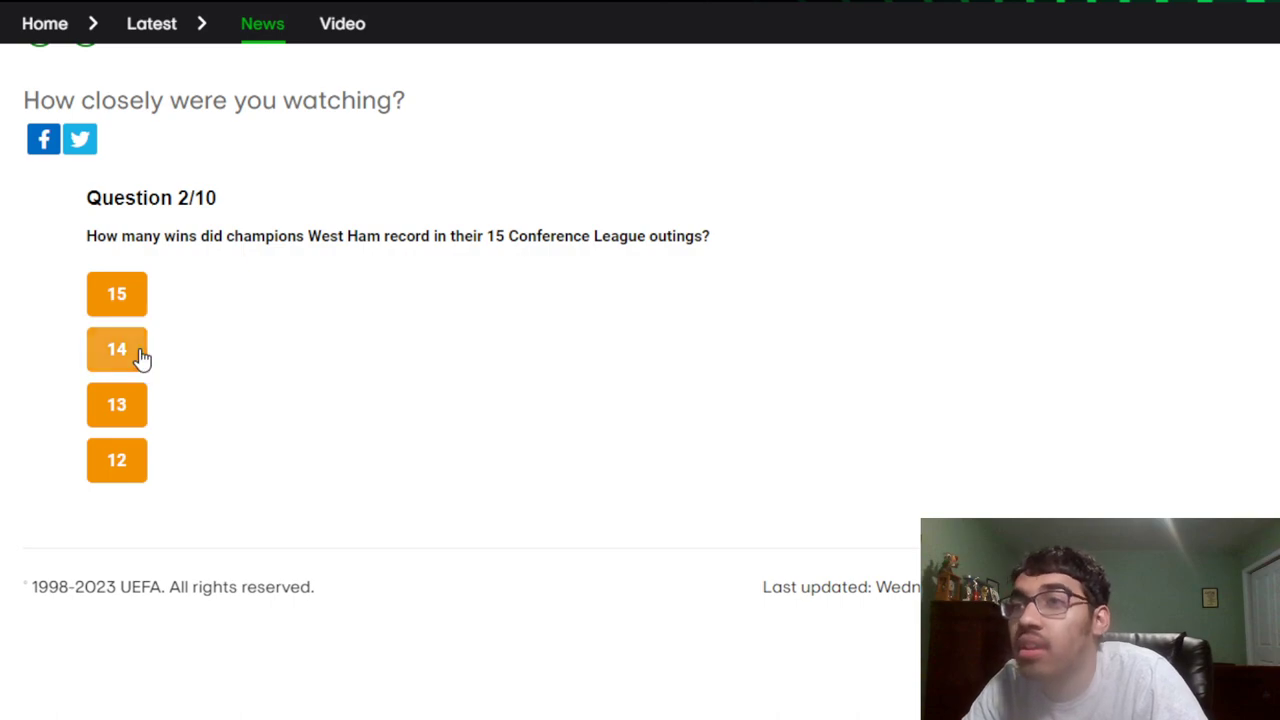
Answer 14 wins for West Ham and 120 minutes for Barák's winner, reaching question 4
{"action": "left_click", "coordinate": [116, 348]}
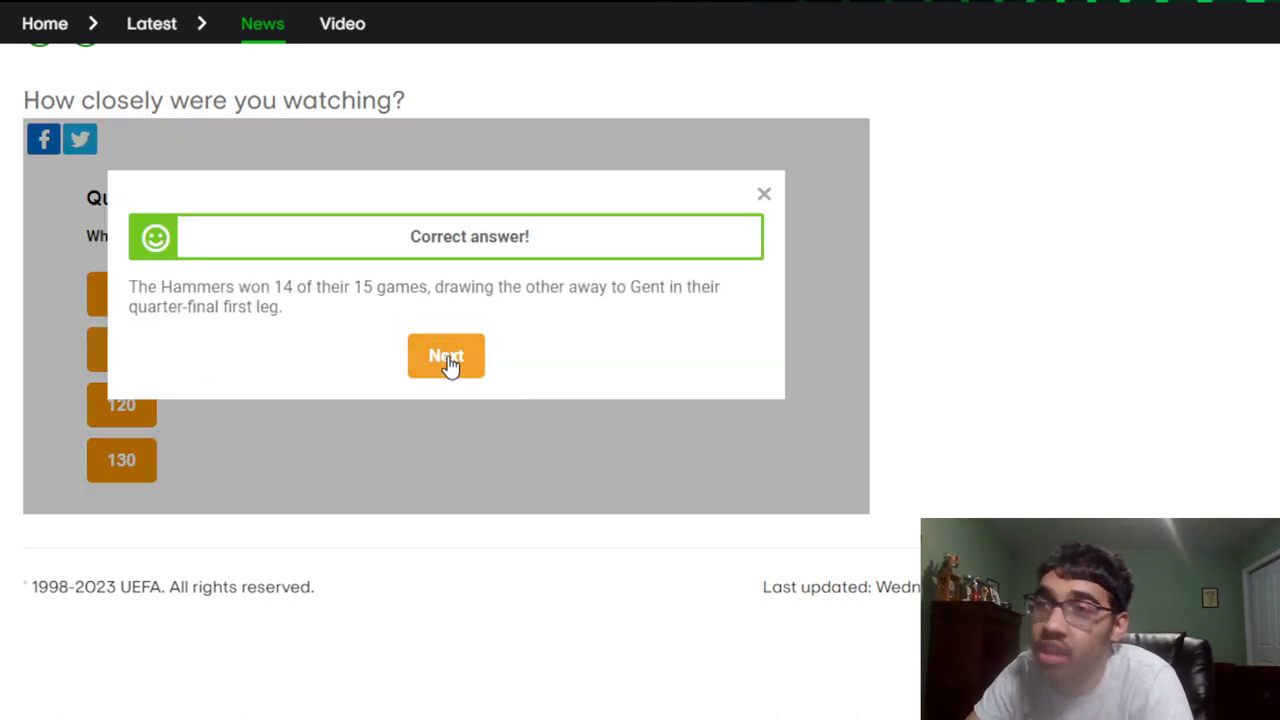
{"action": "left_click", "coordinate": [444, 356]}
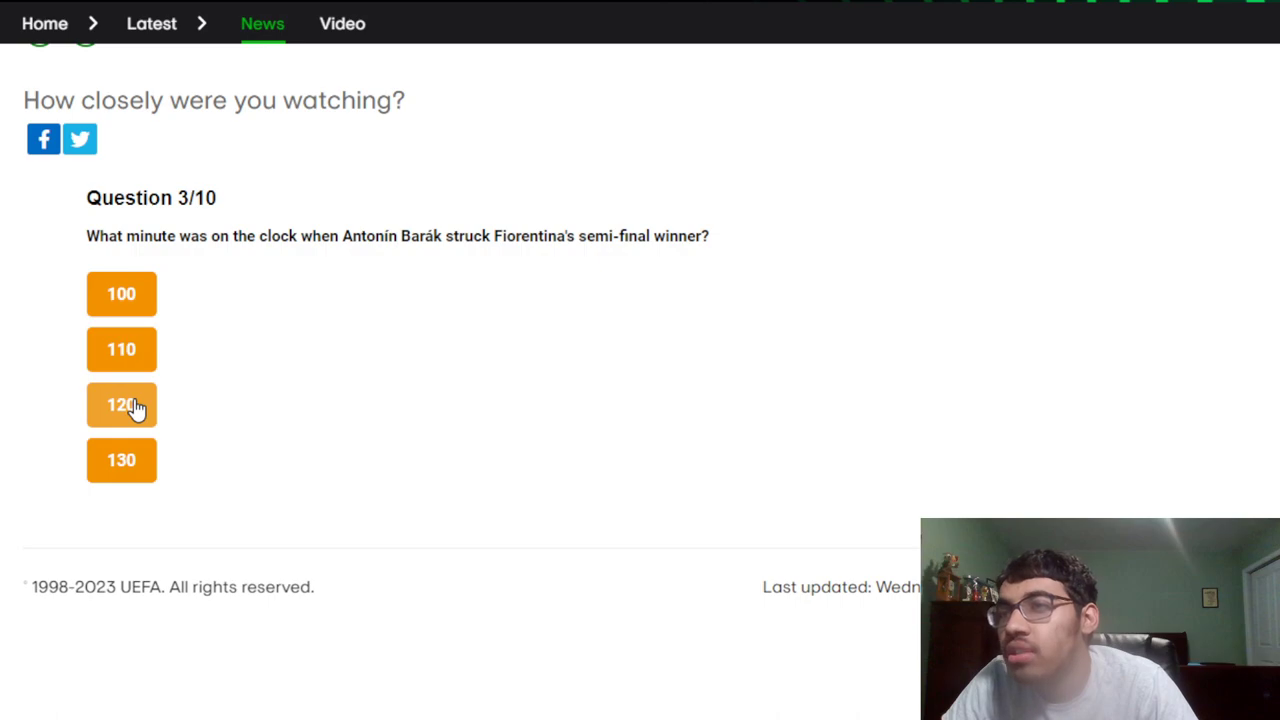
{"action": "left_click", "coordinate": [120, 404]}
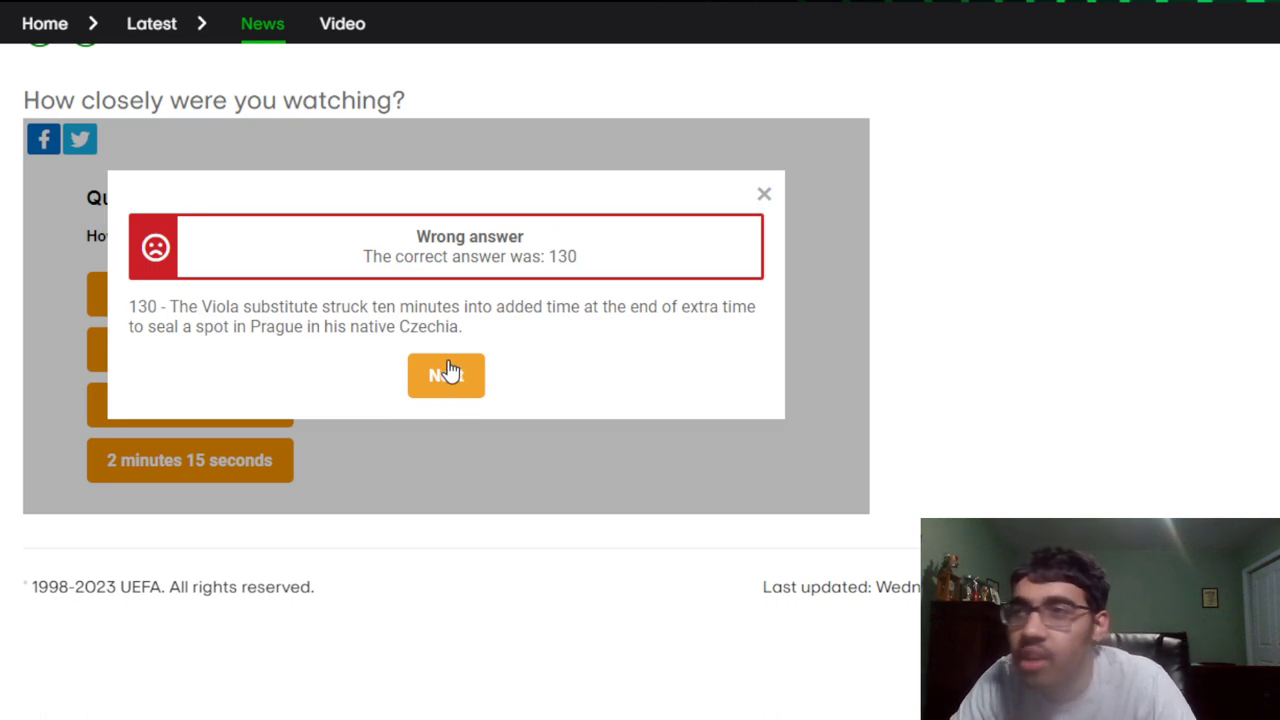
{"action": "left_click", "coordinate": [444, 376]}
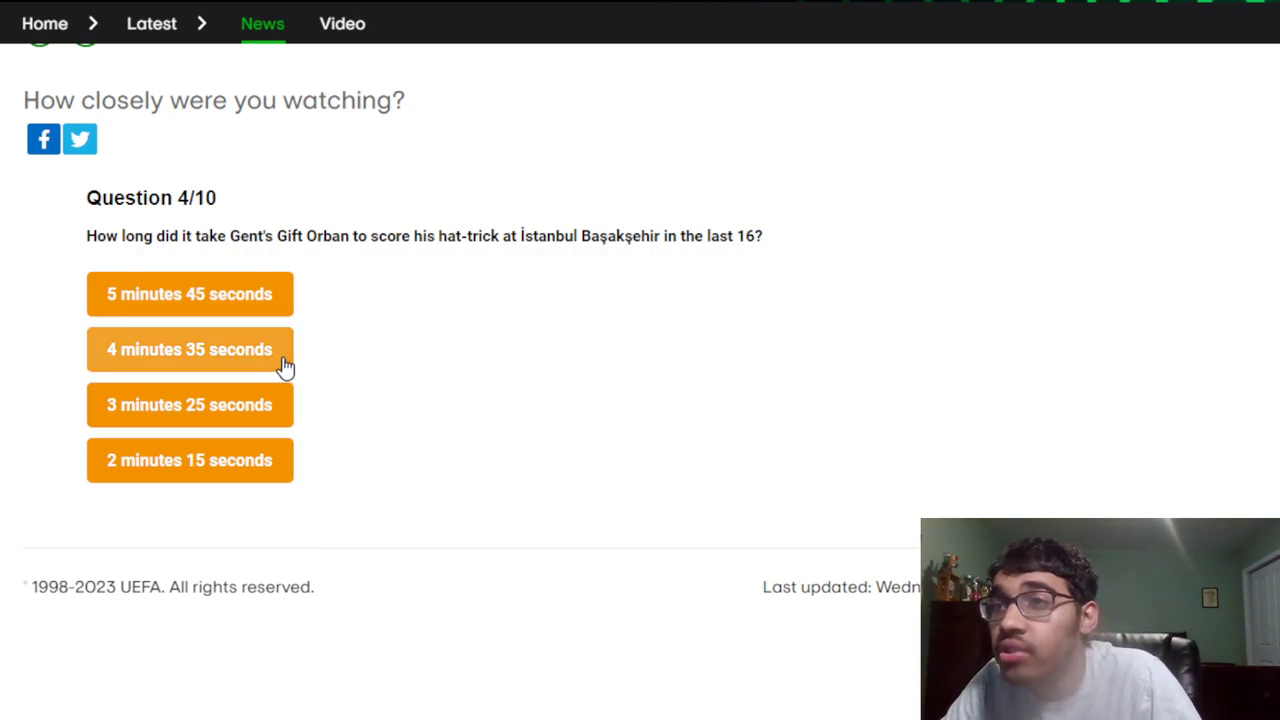
{"action": "mouse_move", "coordinate": [520, 410]}
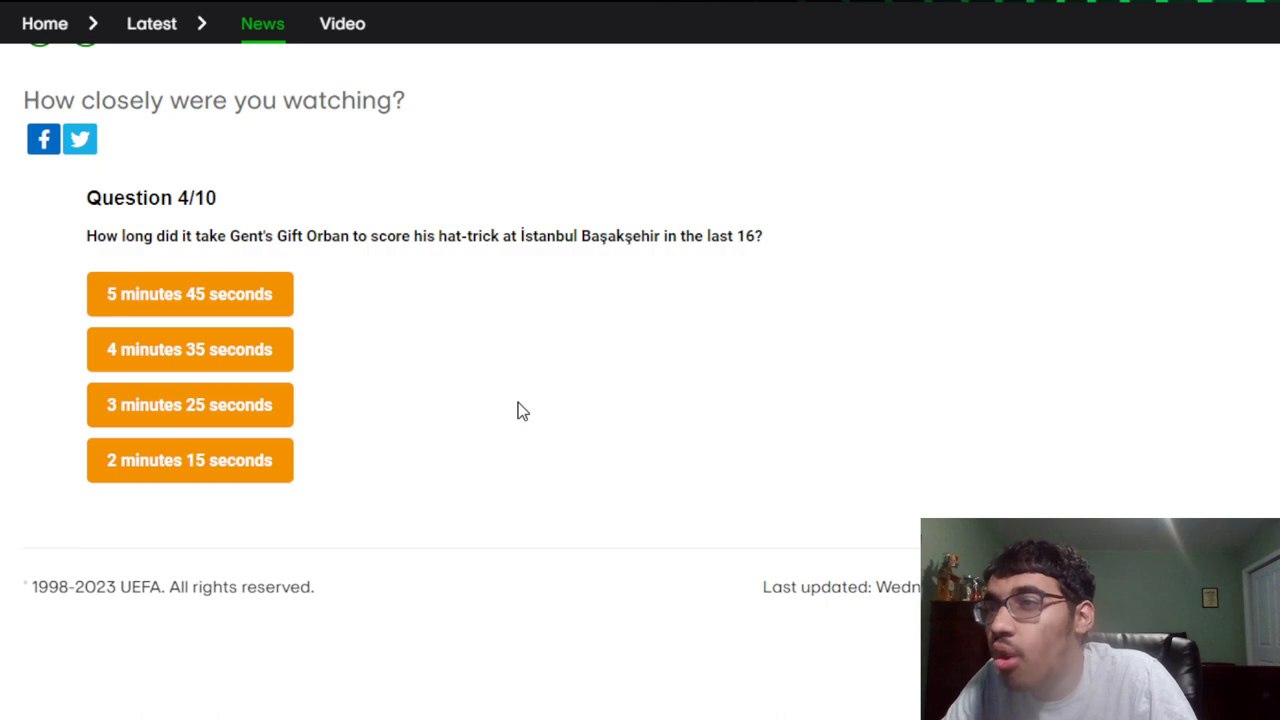
Answer the Gift Orban hat-trick question and Pepe Reina as oldest player, reaching question 6
{"action": "left_click", "coordinate": [188, 460]}
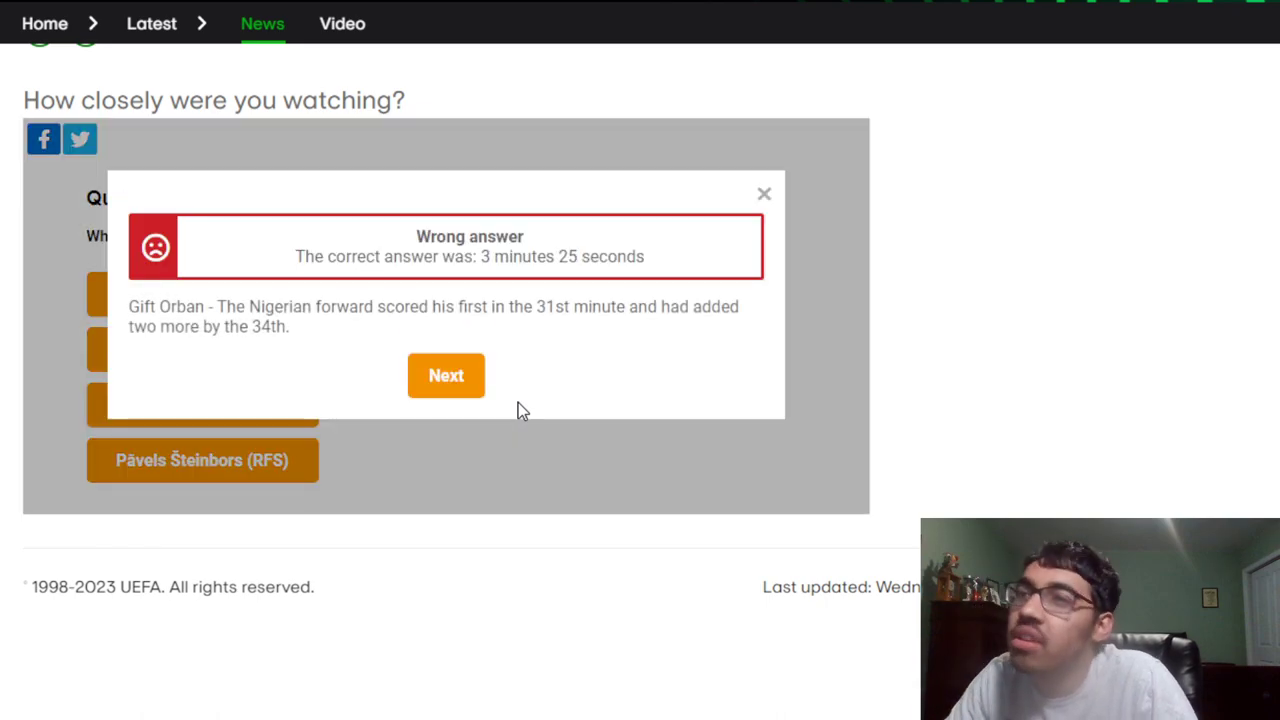
{"action": "left_click", "coordinate": [446, 376]}
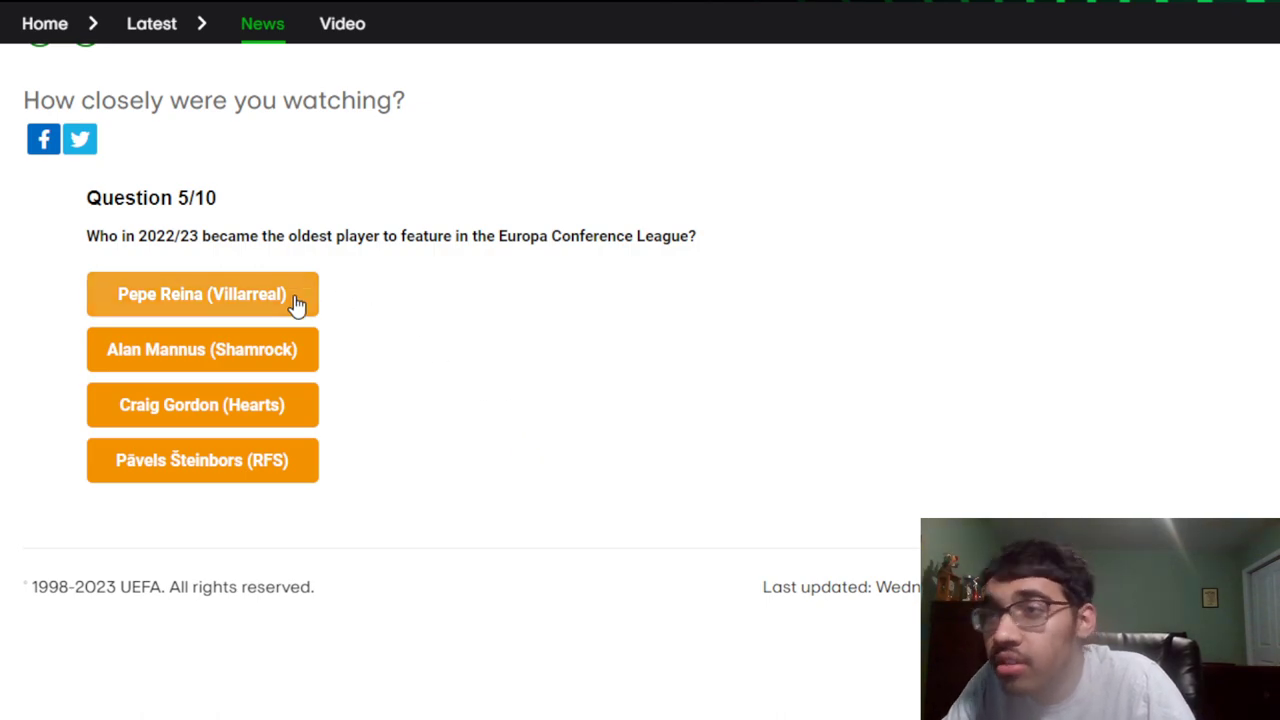
{"action": "left_click", "coordinate": [202, 292]}
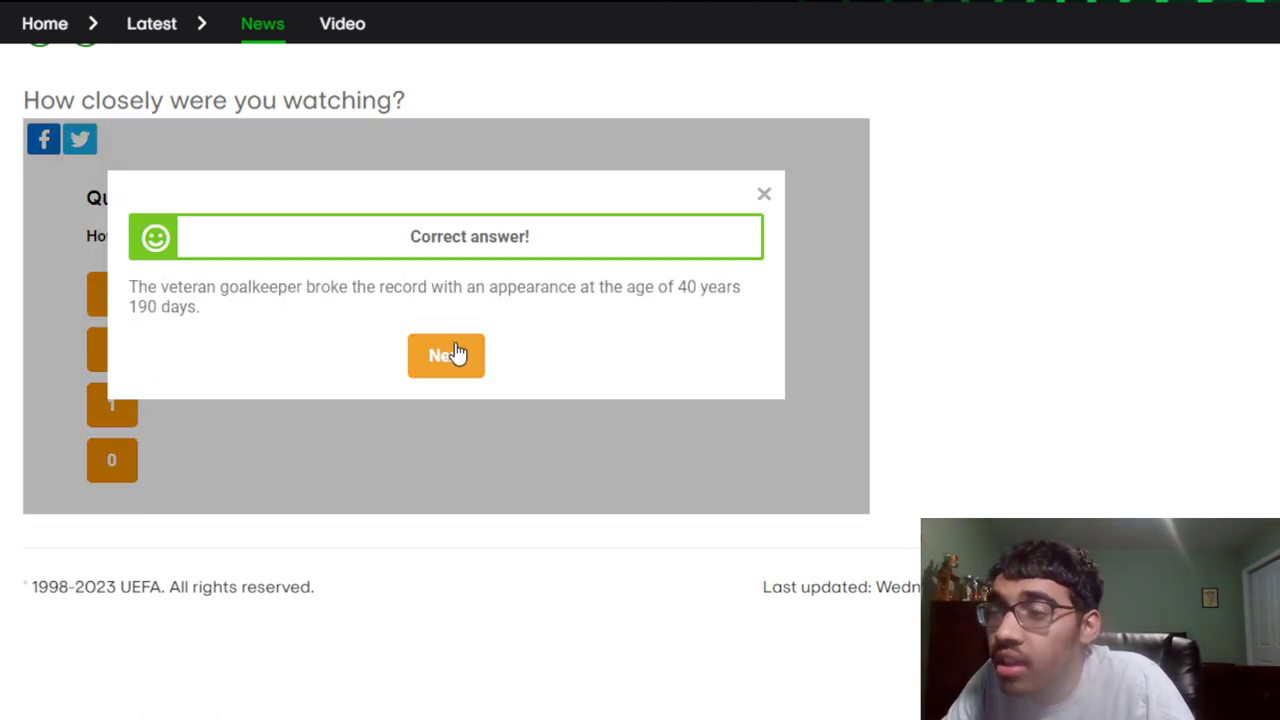
{"action": "left_click", "coordinate": [444, 356]}
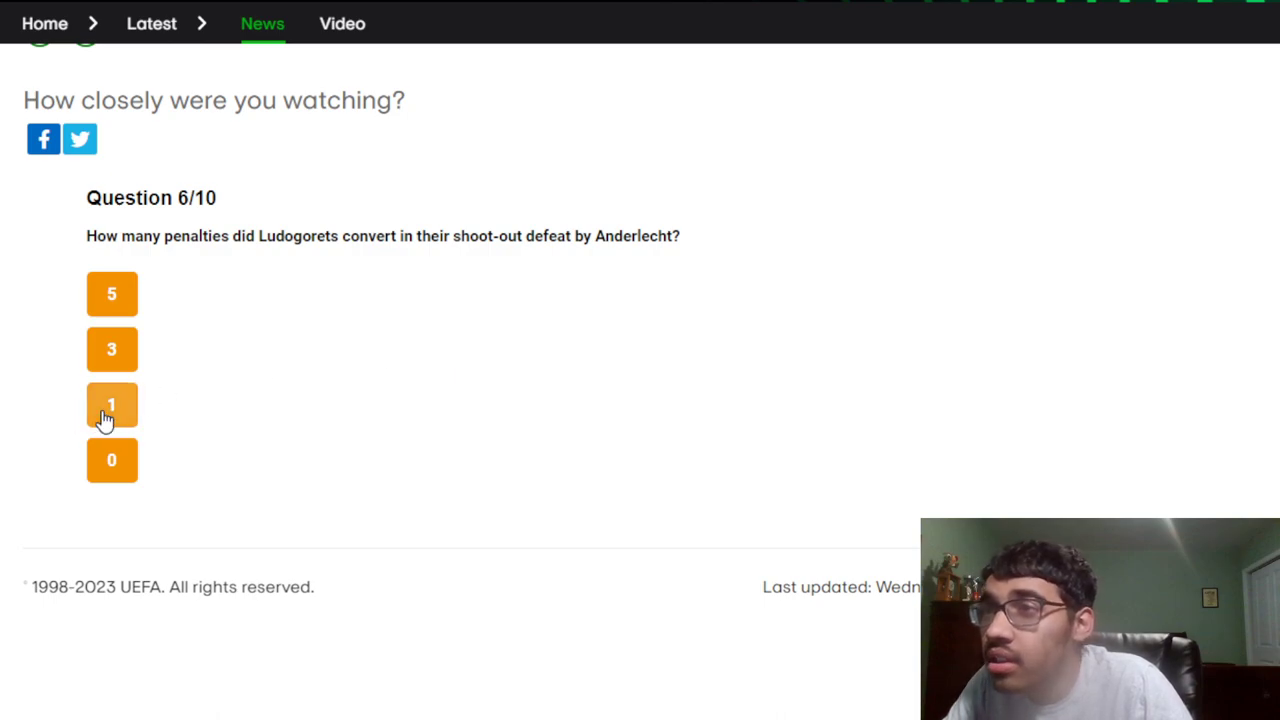
Answer 1 converted penalty and Silkeborg for the two 5-0 wins, reaching question 8
{"action": "left_click", "coordinate": [112, 404]}
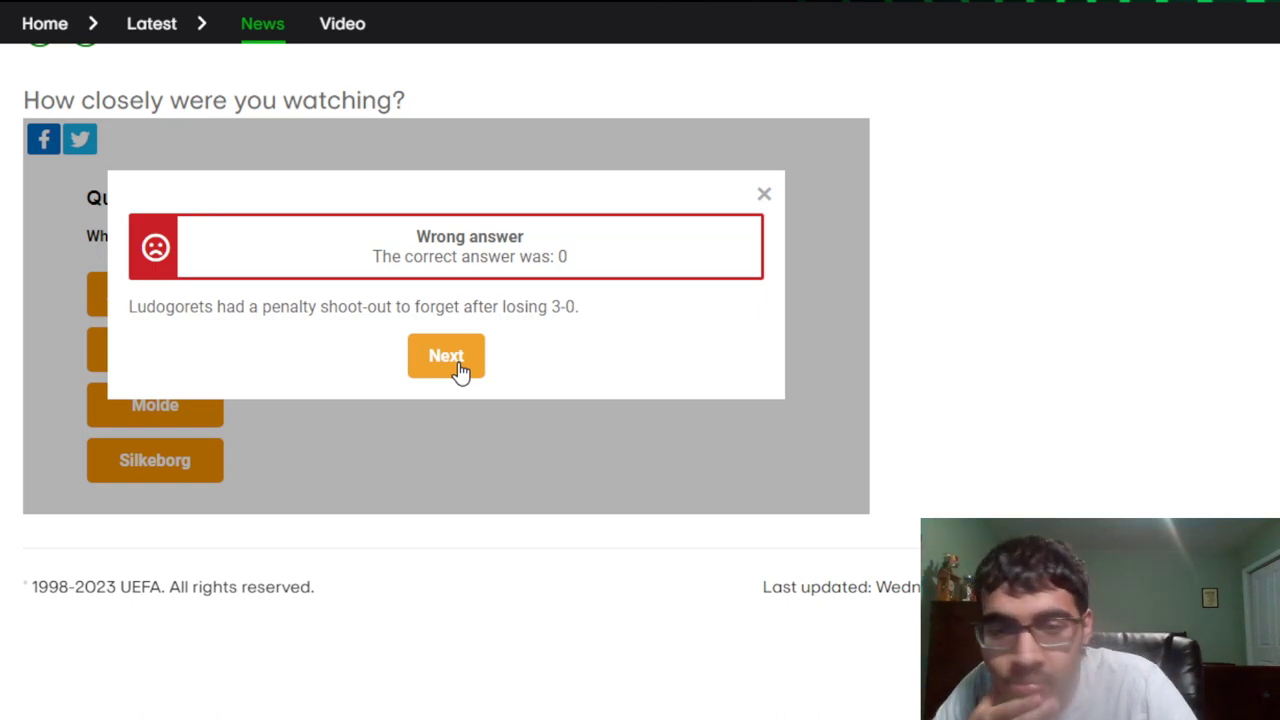
{"action": "left_click", "coordinate": [446, 356]}
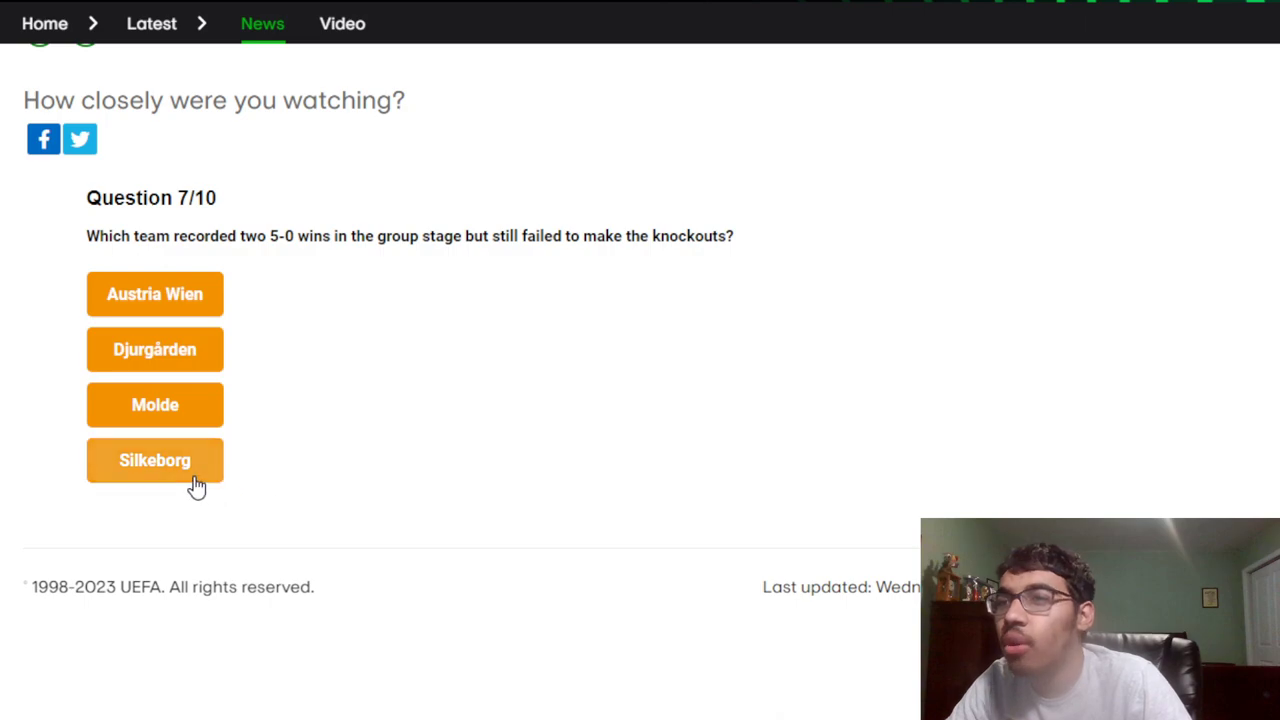
{"action": "left_click", "coordinate": [156, 460]}
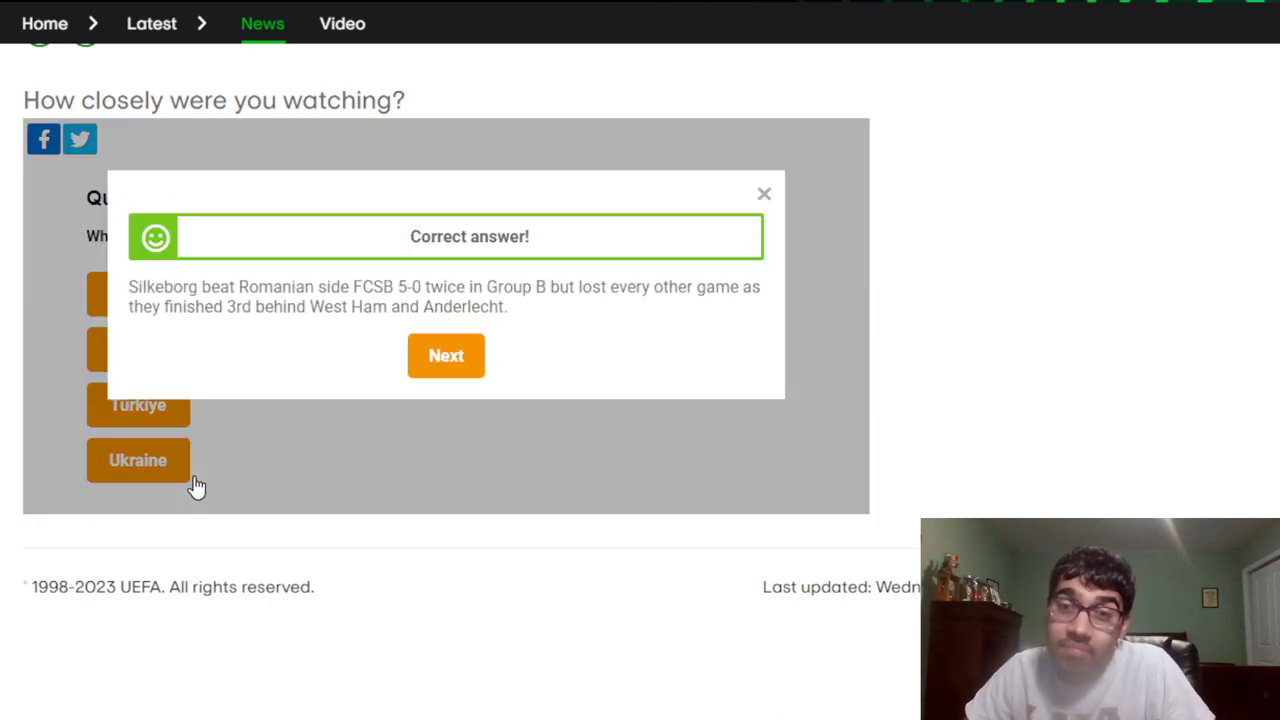
{"action": "mouse_move", "coordinate": [446, 356]}
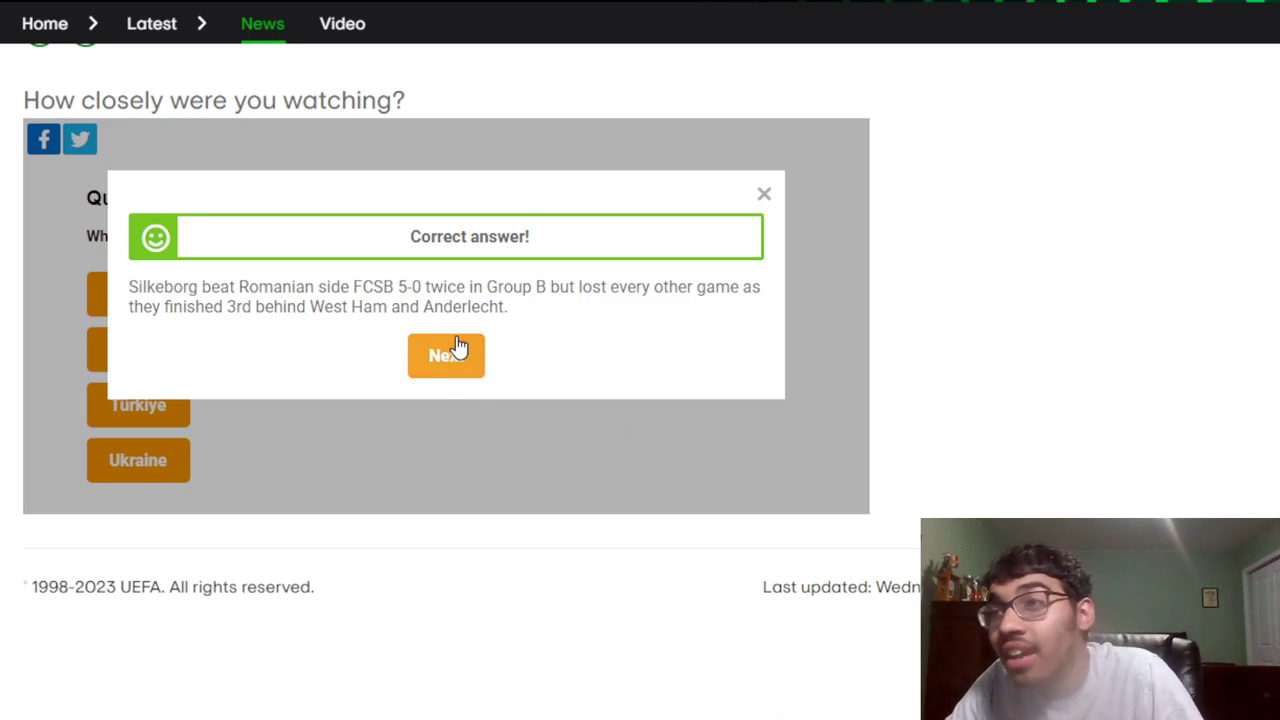
{"action": "left_click", "coordinate": [444, 356]}
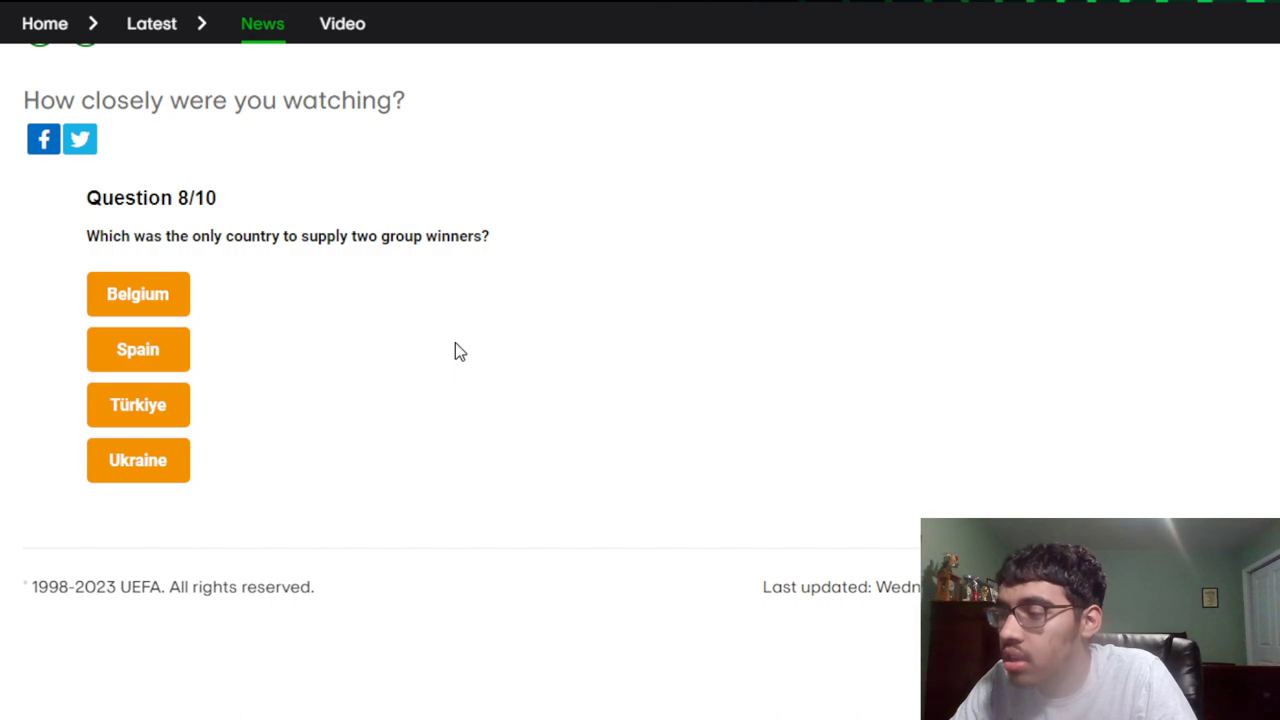
{"action": "mouse_move", "coordinate": [180, 404]}
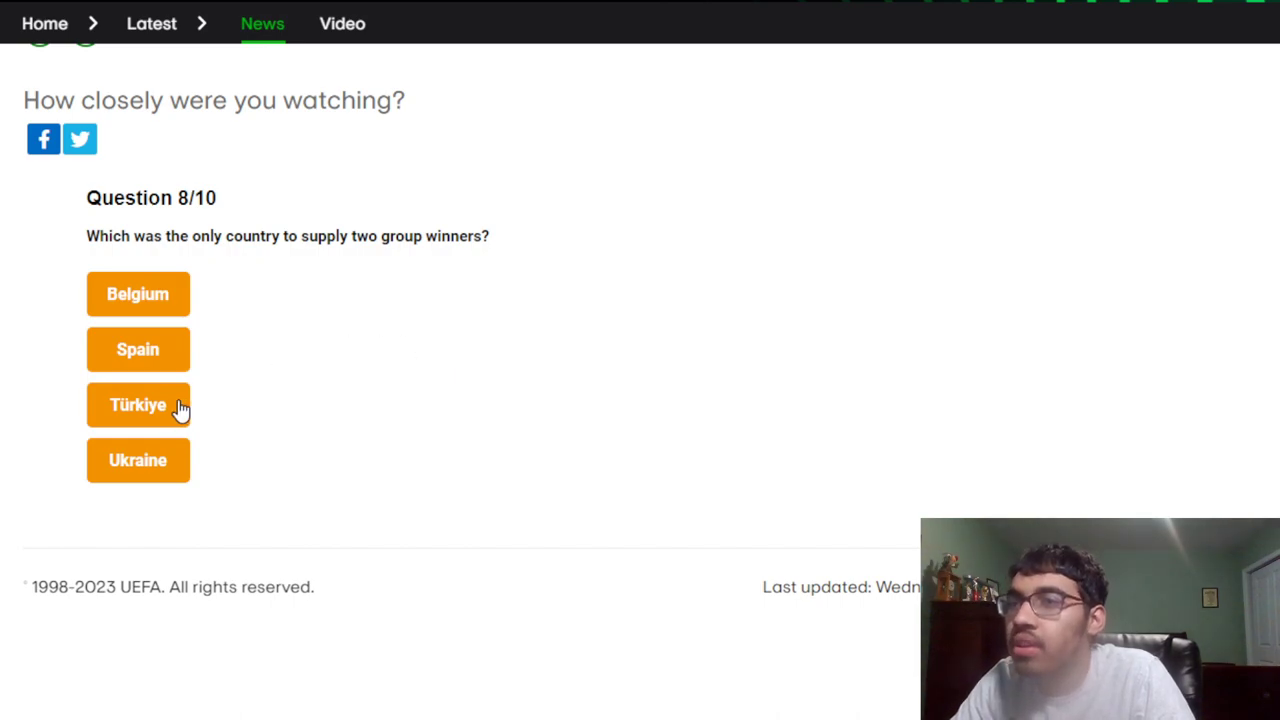
Answer Türkiye for question 8 and Liechtenstein for question 9, reaching the final question
{"action": "left_click", "coordinate": [136, 404]}
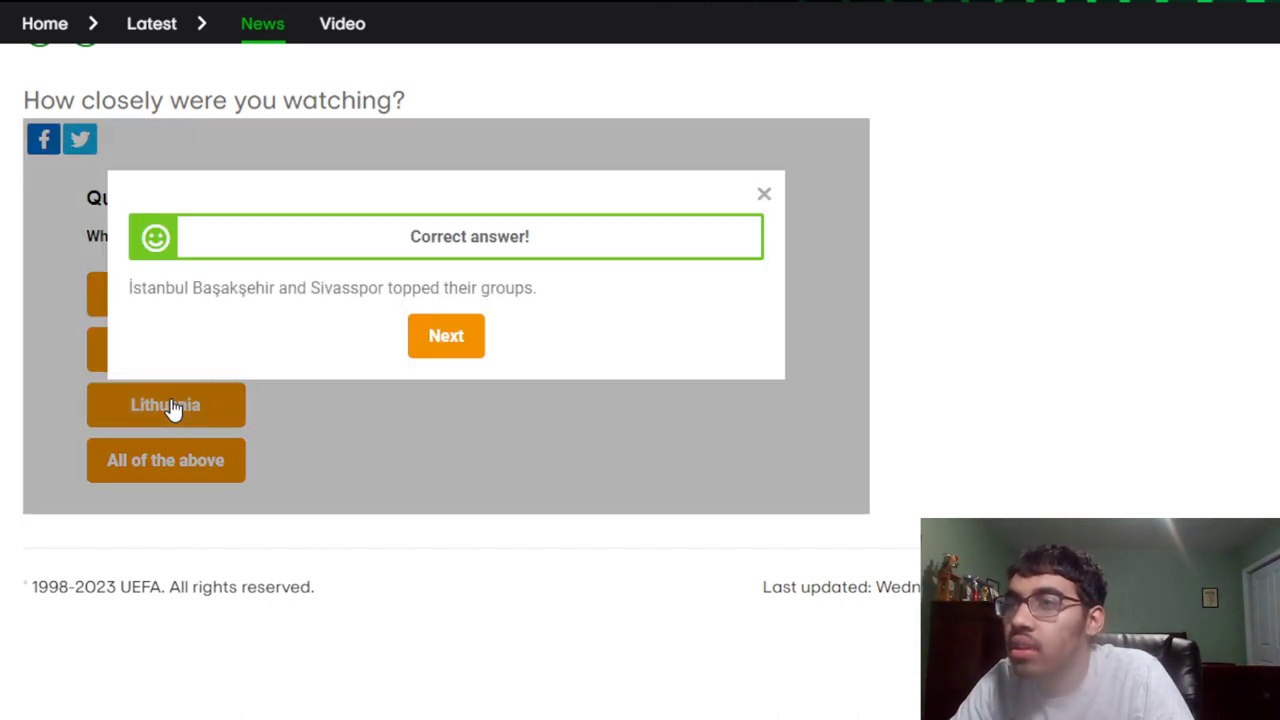
{"action": "mouse_move", "coordinate": [444, 336]}
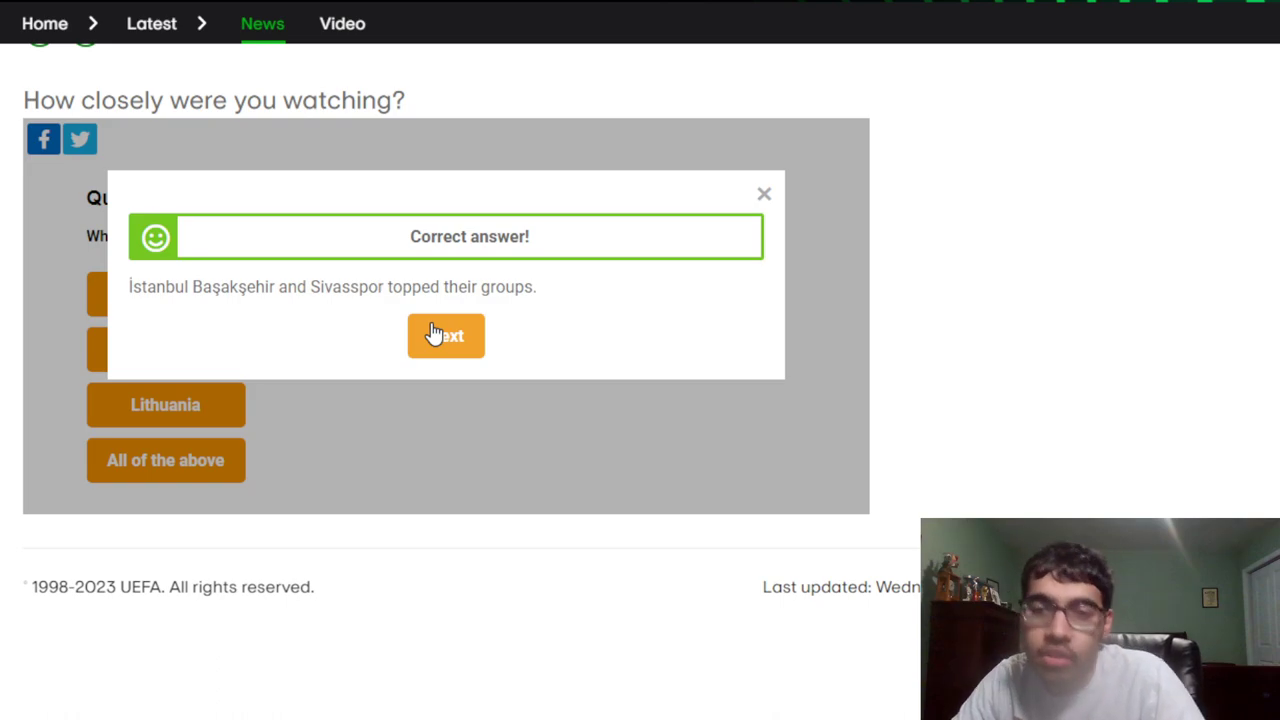
{"action": "left_click", "coordinate": [444, 336]}
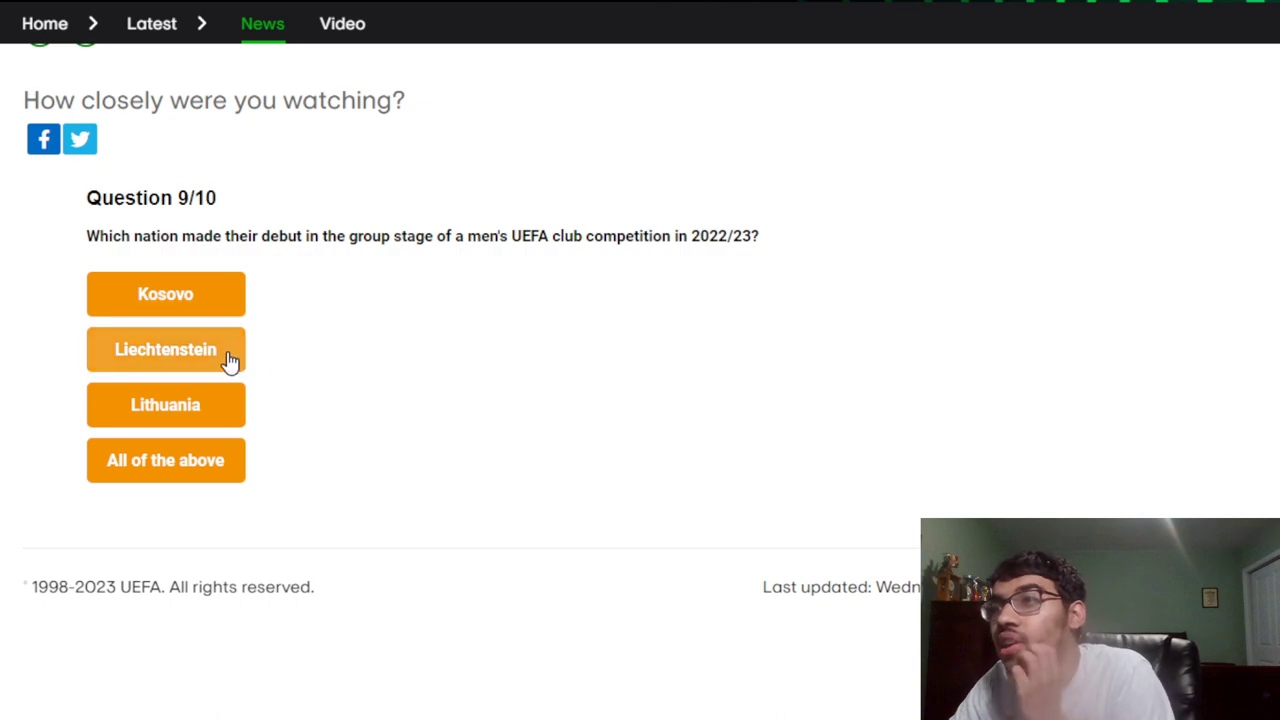
{"action": "left_click", "coordinate": [164, 348]}
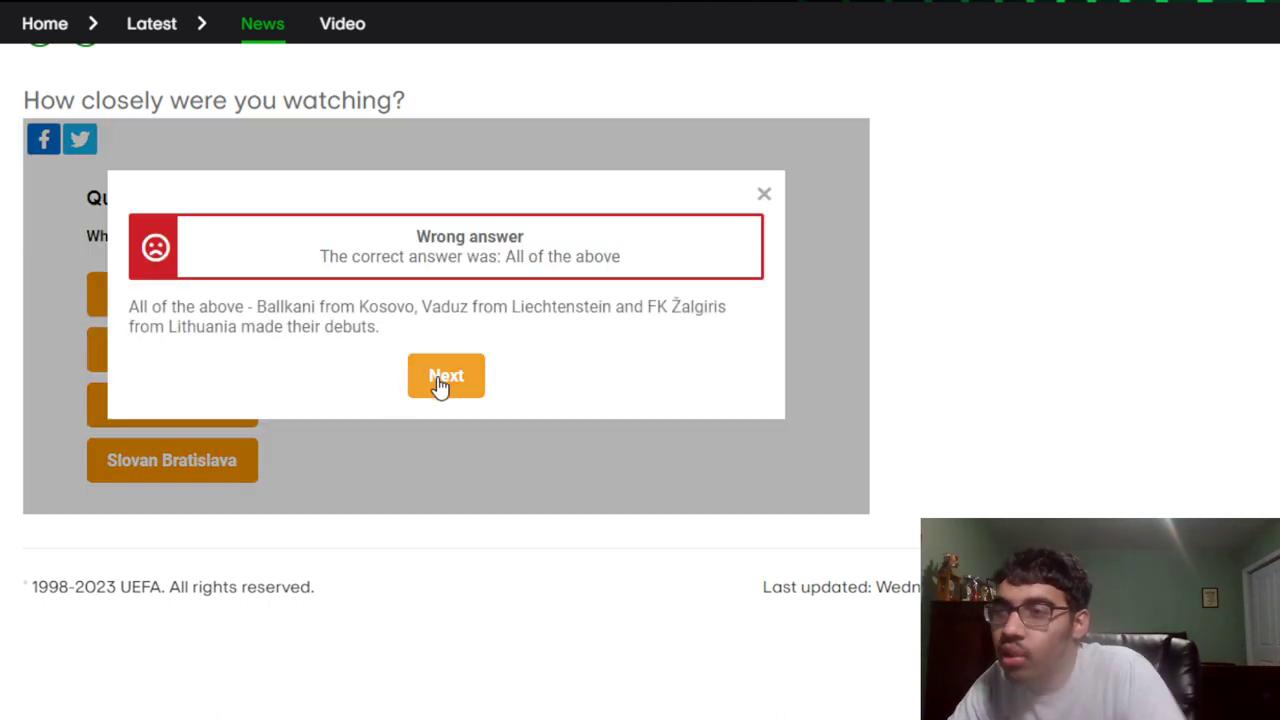
{"action": "left_click", "coordinate": [446, 376]}
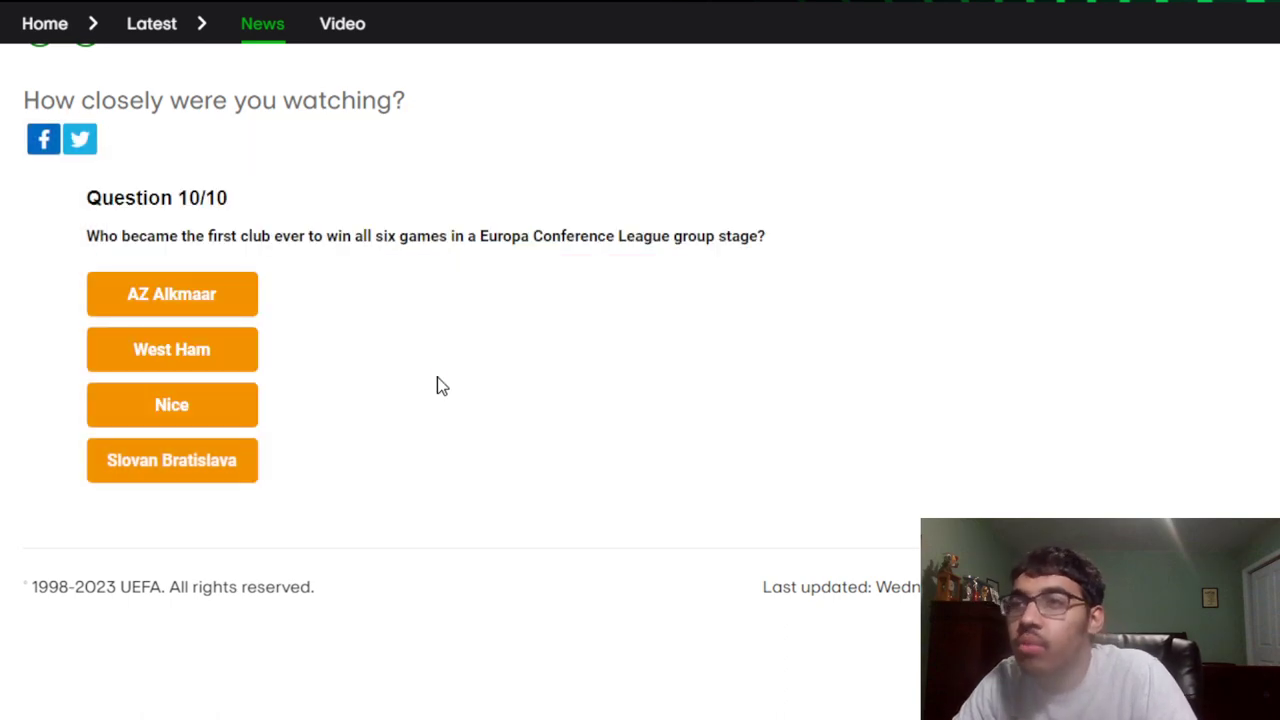
{"action": "mouse_move", "coordinate": [430, 384]}
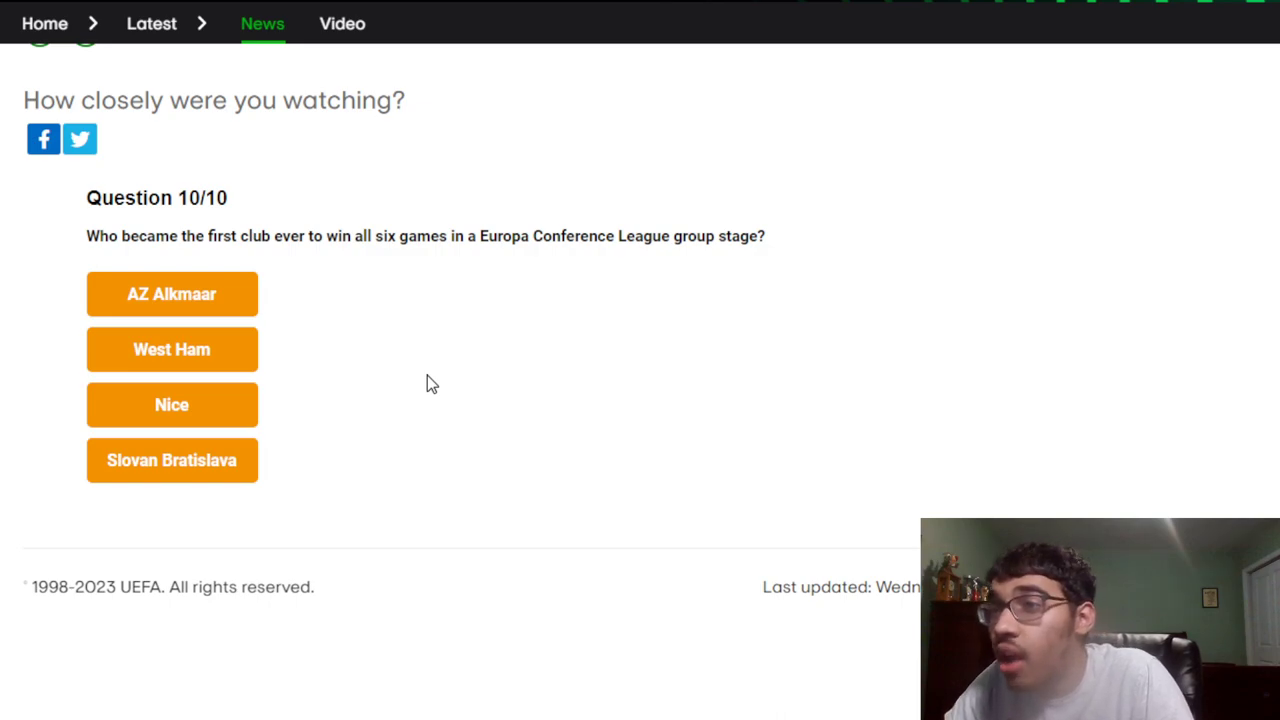
{"action": "mouse_move", "coordinate": [290, 358]}
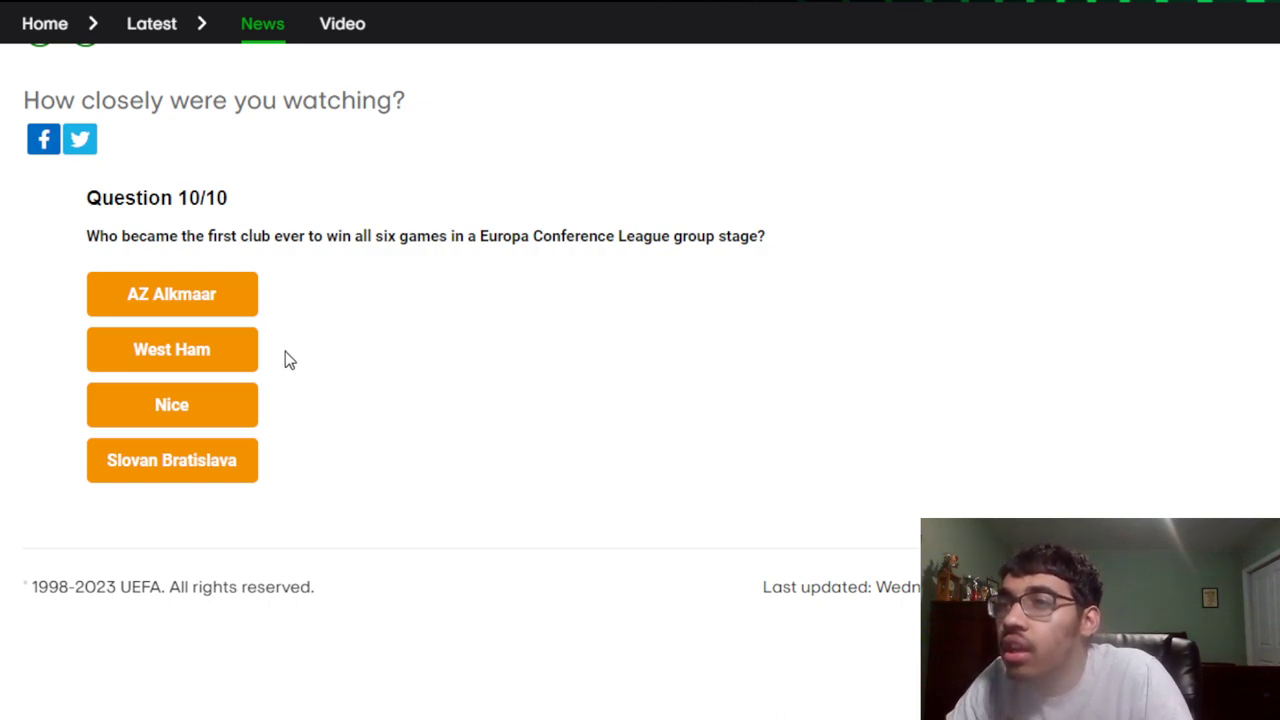
{"action": "mouse_move", "coordinate": [636, 520]}
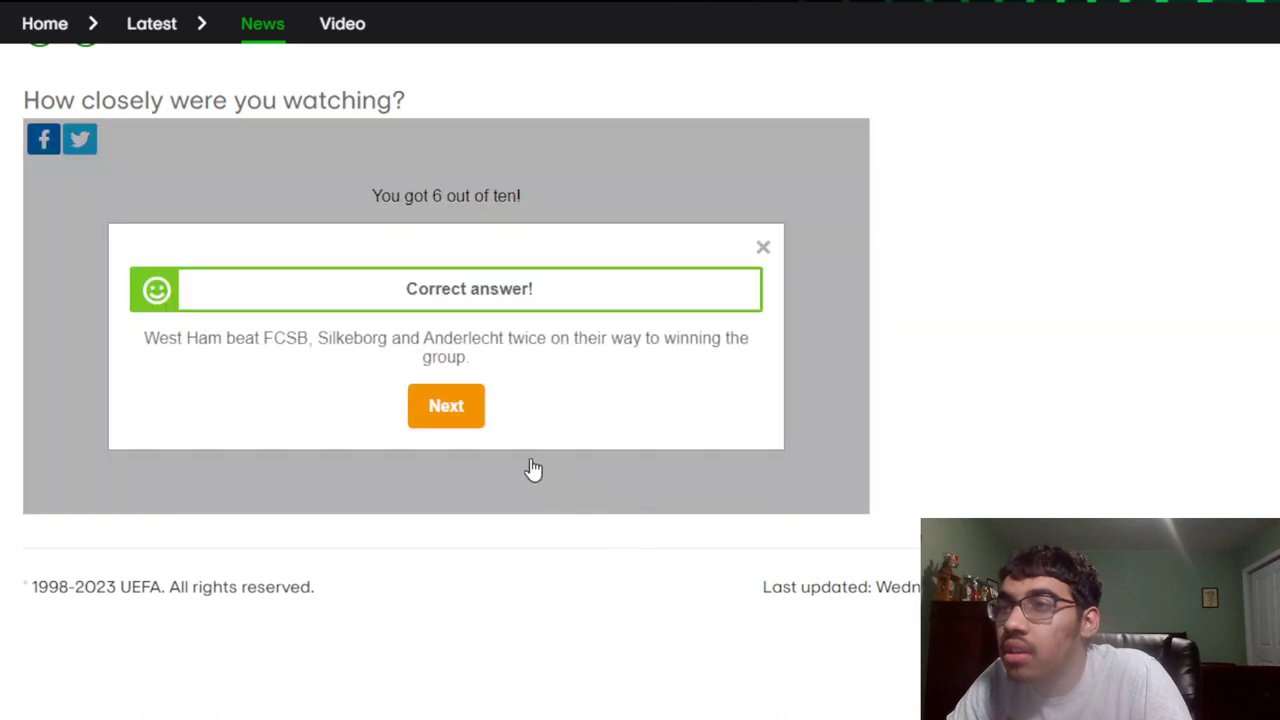
Close the West Ham answer feedback to reveal the final score of 6 out of 10
{"action": "left_click", "coordinate": [446, 404]}
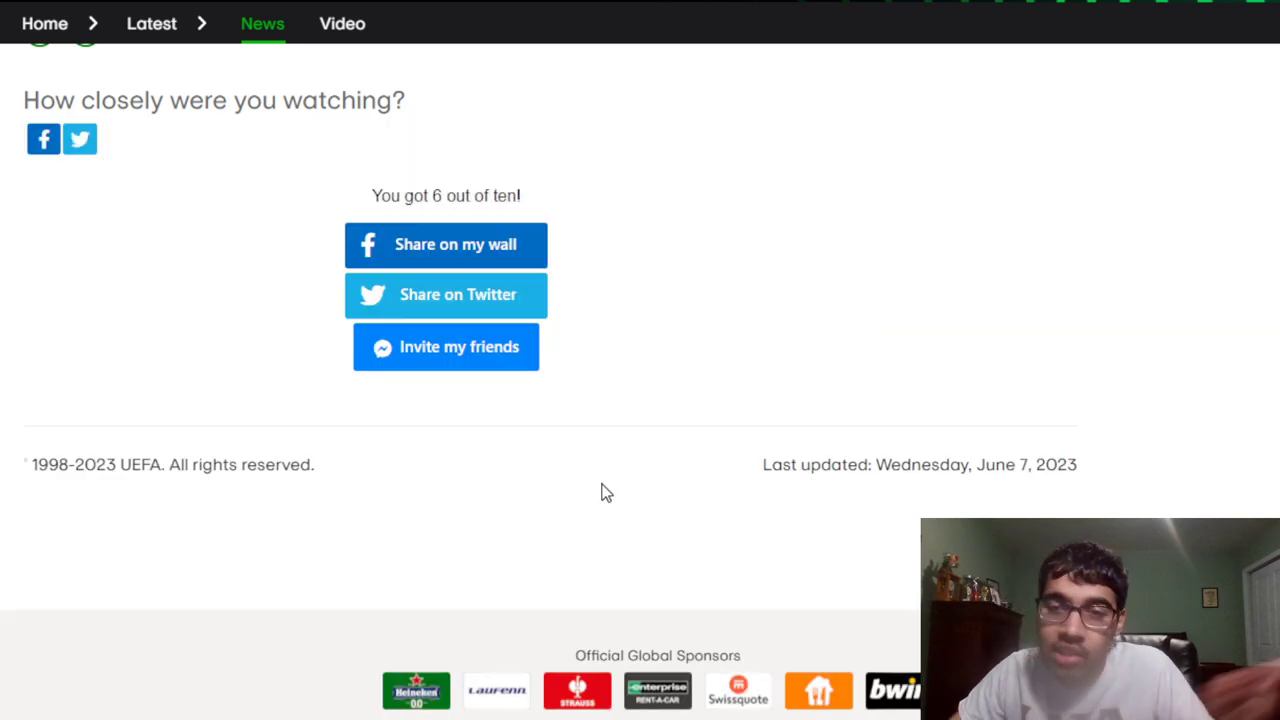